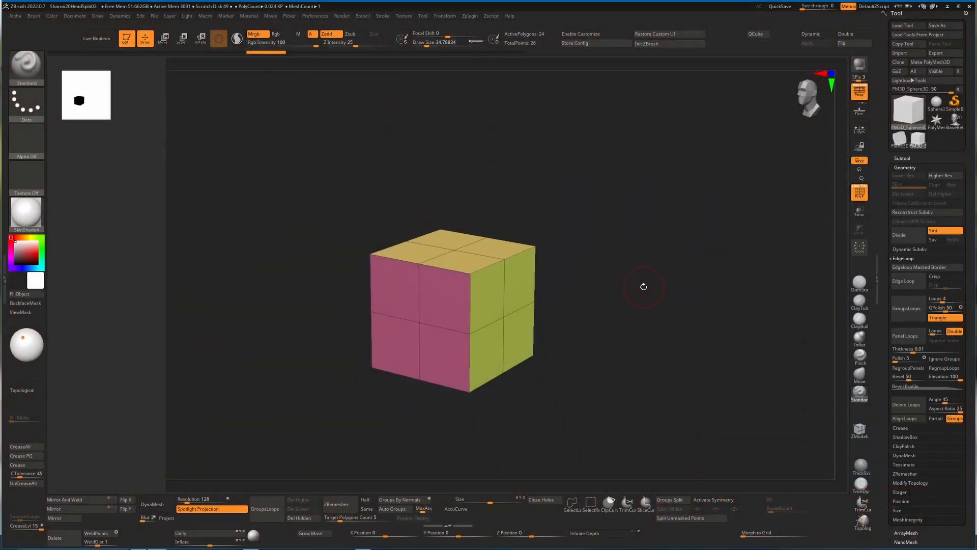
mouse_move(639, 324)
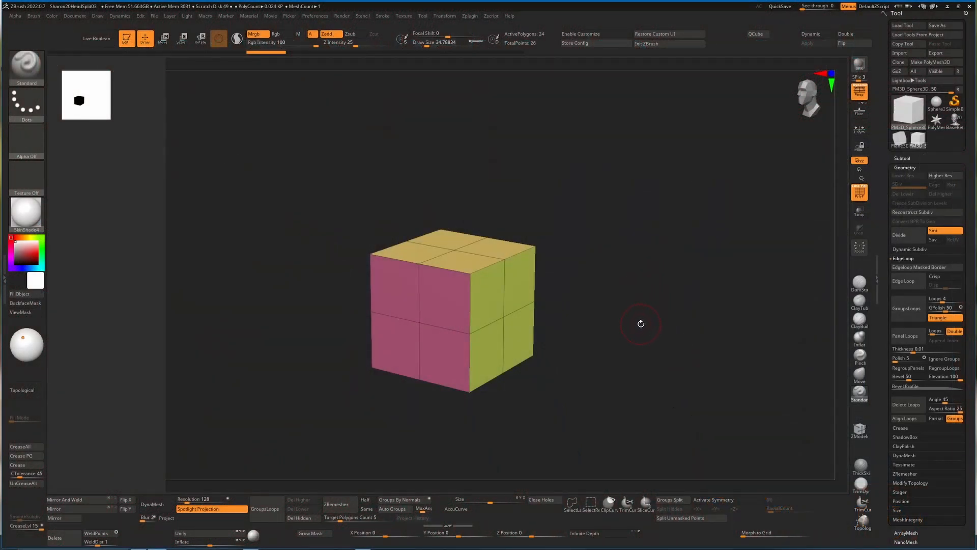
mouse_move(533, 249)
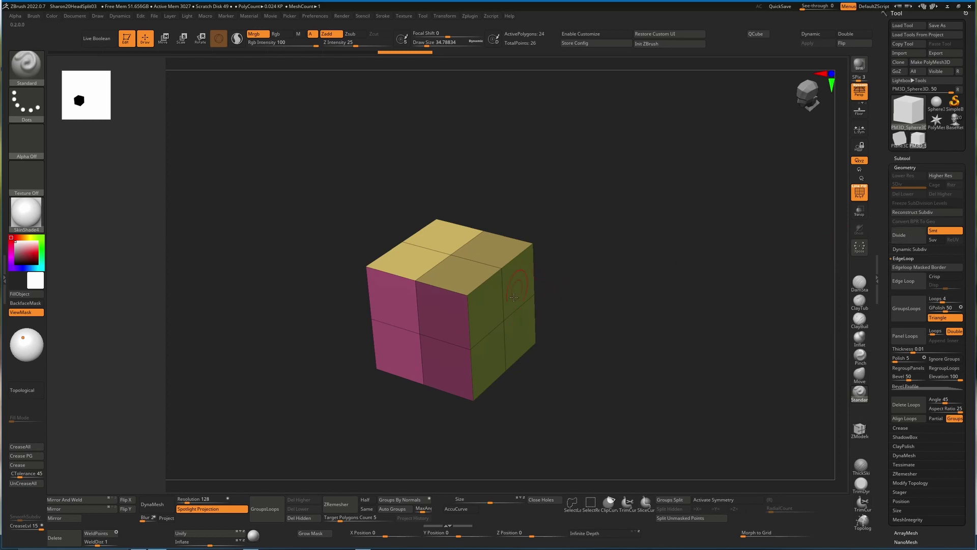
Divide the polygroup cube once, inserting partial edge loops to about 76 polygons
left_click(899, 234)
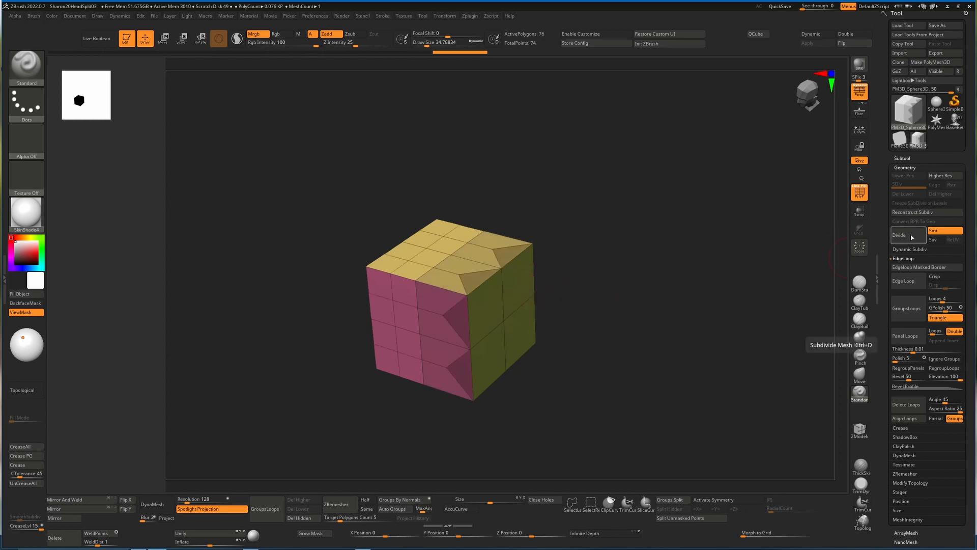
mouse_move(908, 184)
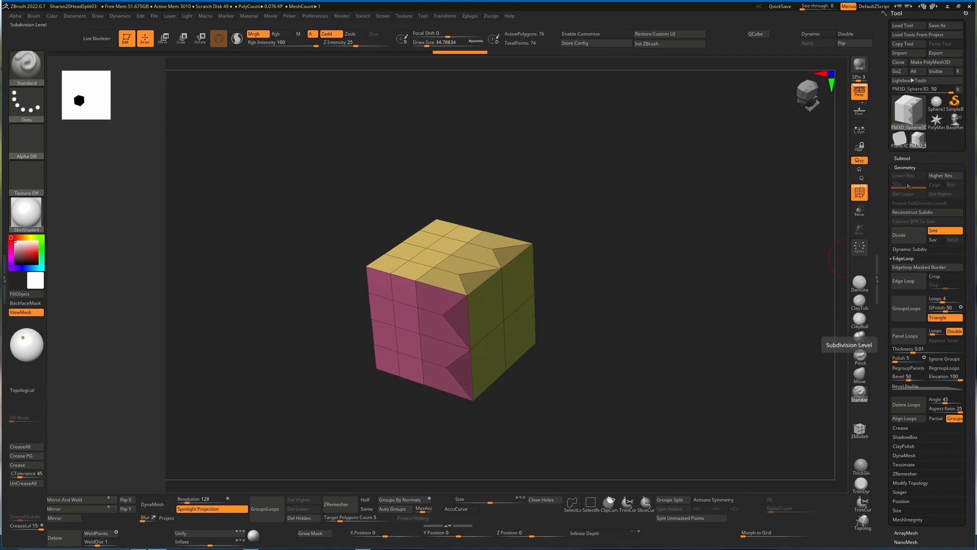
mouse_move(393, 299)
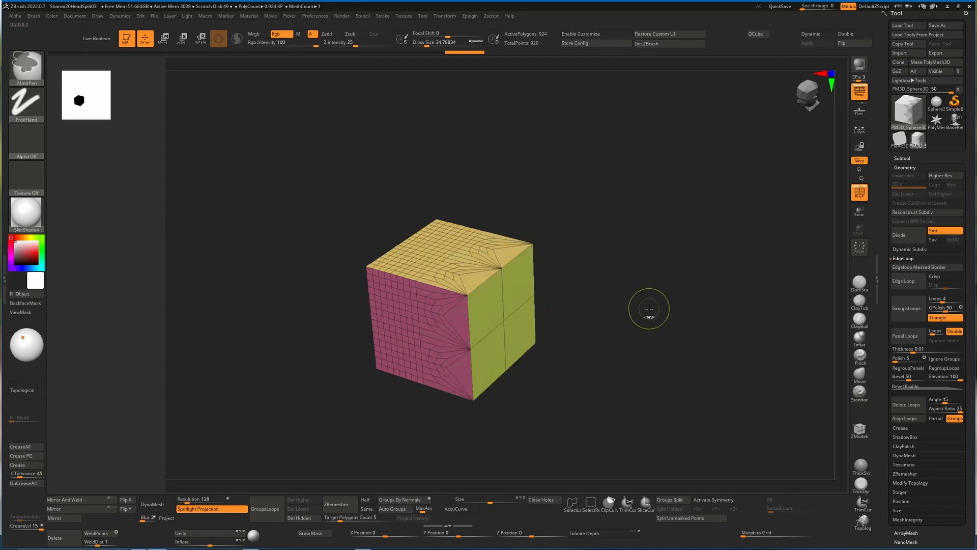
Divide the cube again toward three levels and 14,736 polygons, softening its corners
left_click(899, 235)
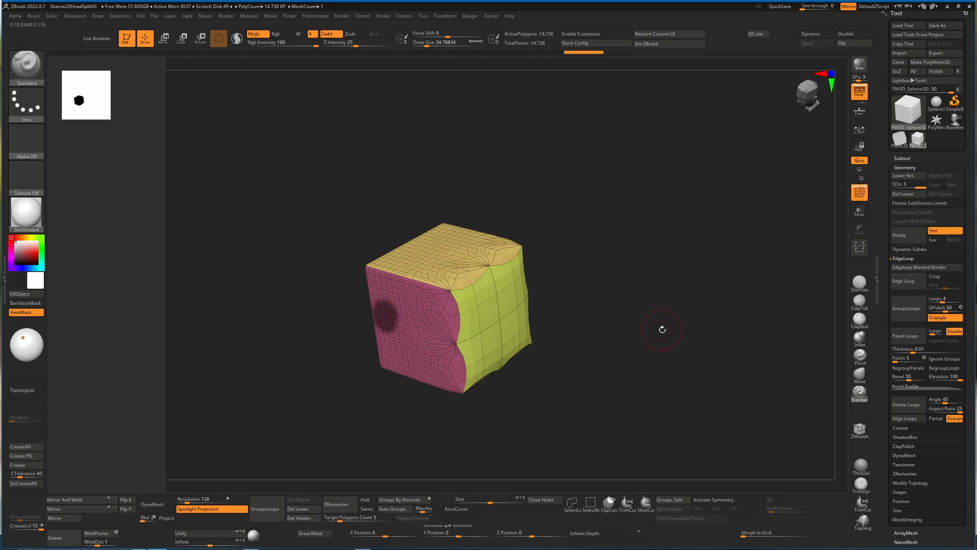
mouse_move(858, 211)
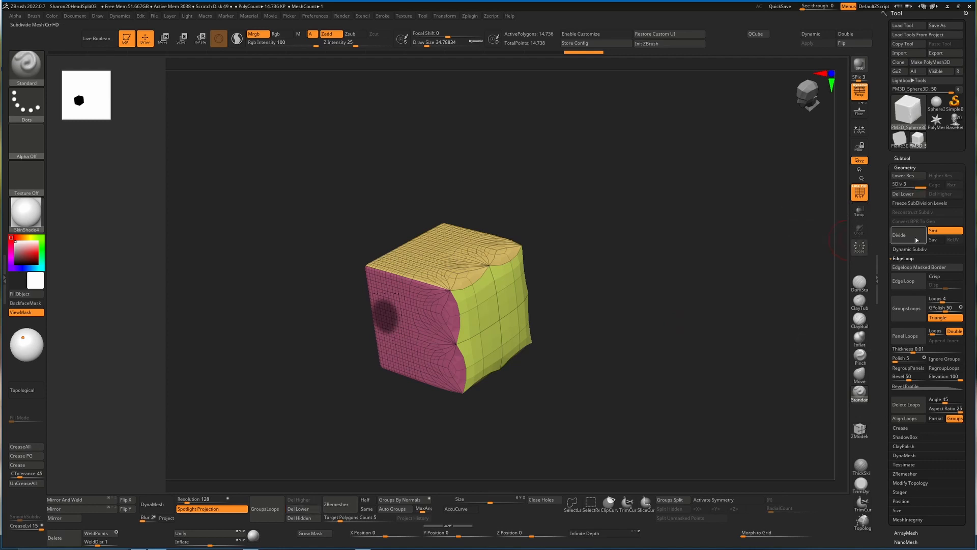
left_click(899, 234)
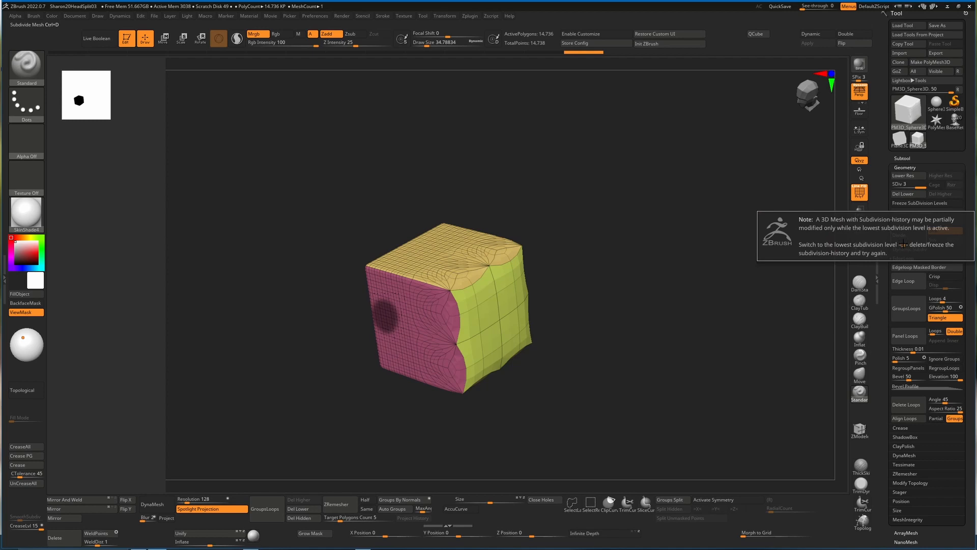
mouse_move(692, 265)
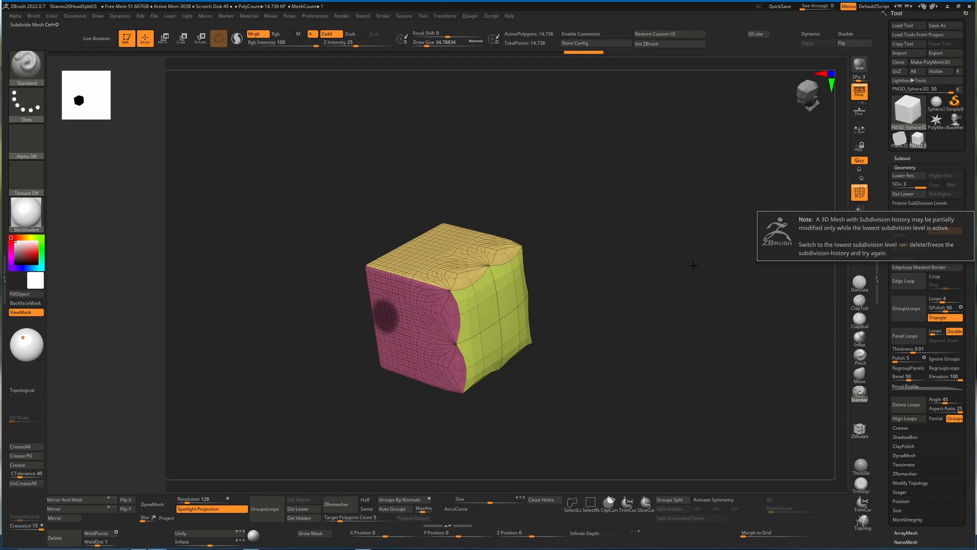
left_click(900, 184)
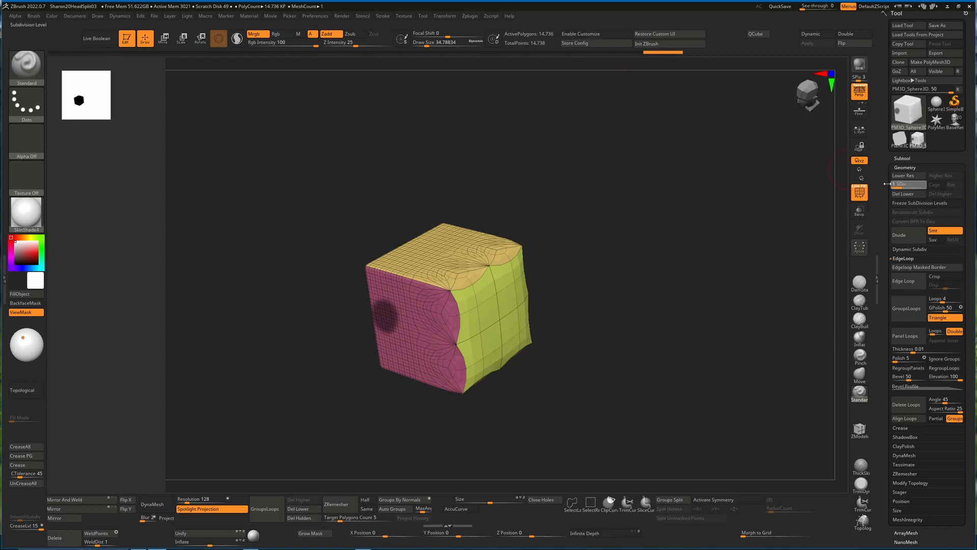
Drop the cube to SDiv 1 and divide it with the mask active to reach 57,936 polygons
left_click(905, 235)
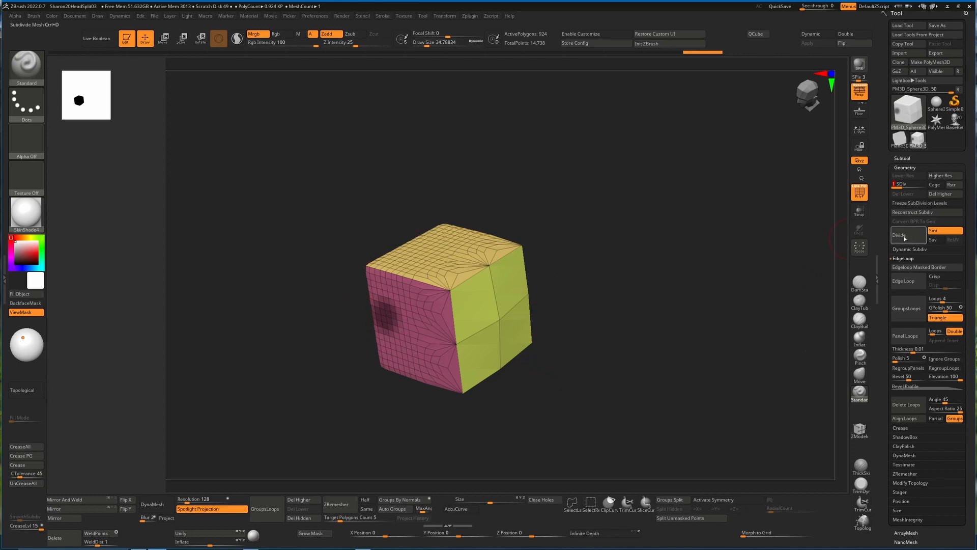
left_click(898, 235)
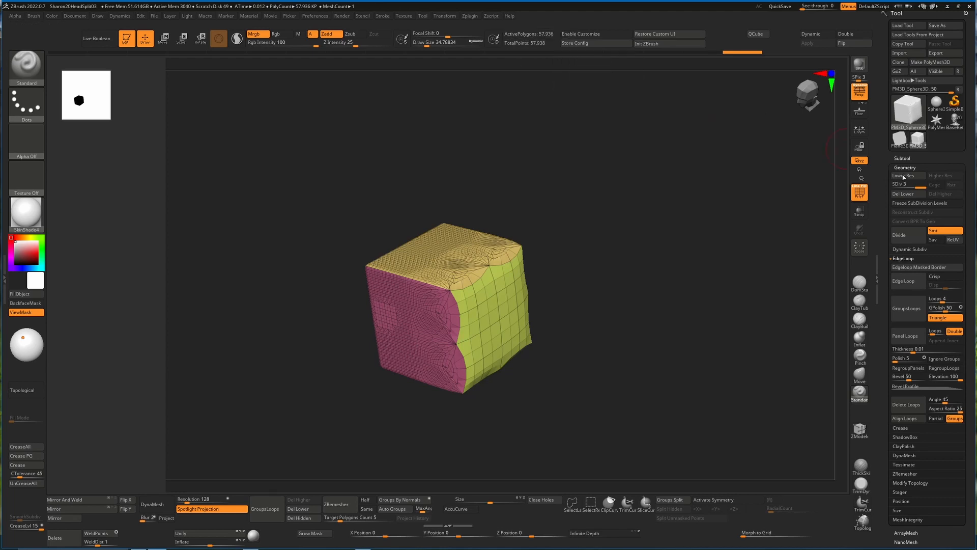
mouse_move(538, 34)
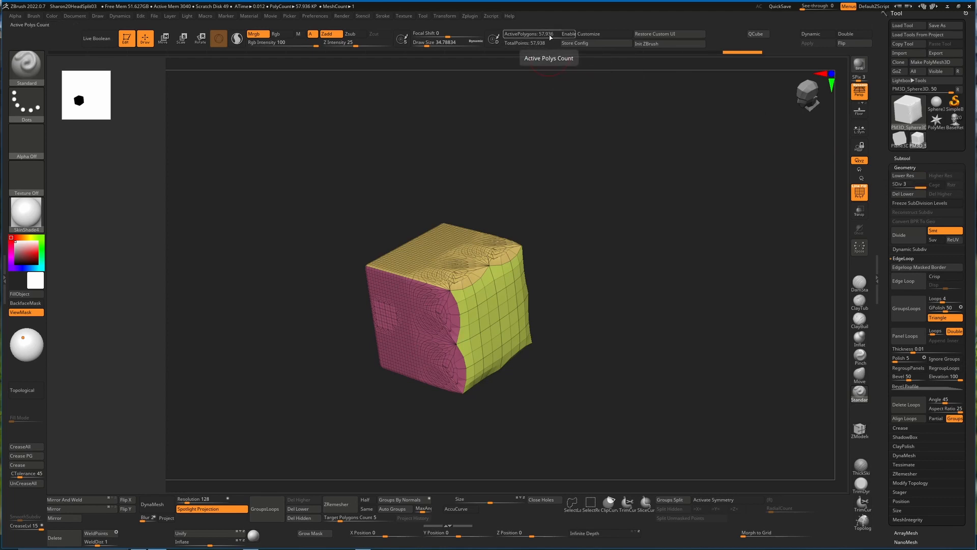
mouse_move(383, 283)
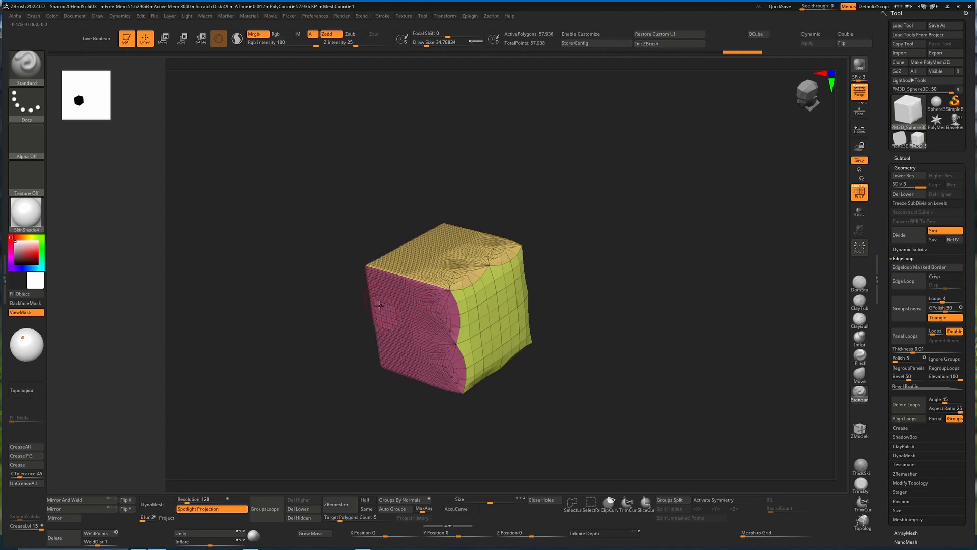
Step the cube back down to its 924-polygon base mesh
left_click(901, 176)
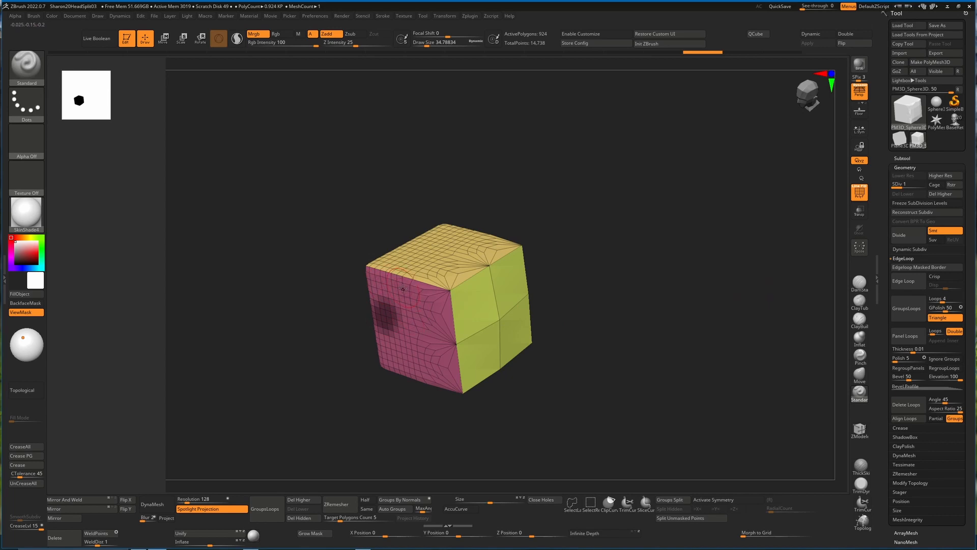
mouse_move(908, 235)
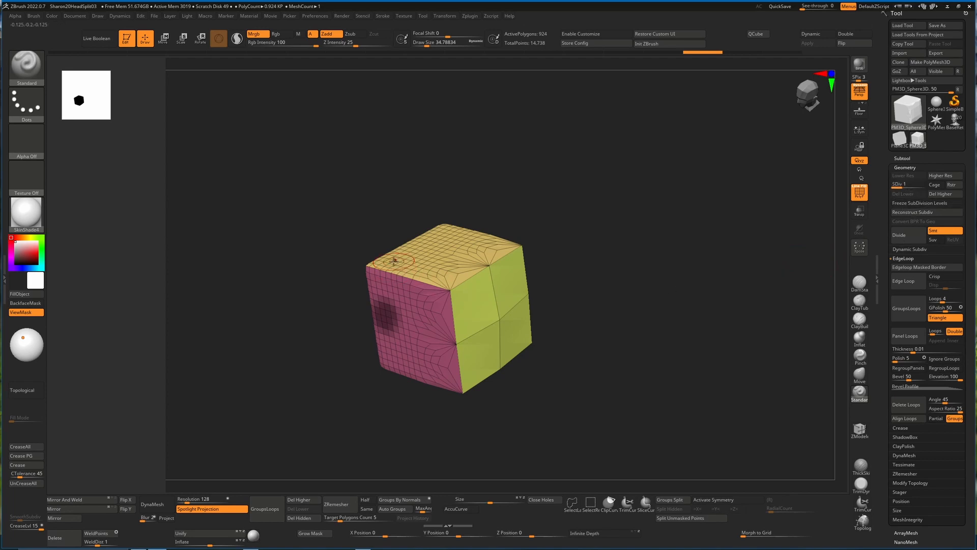
mouse_move(386, 315)
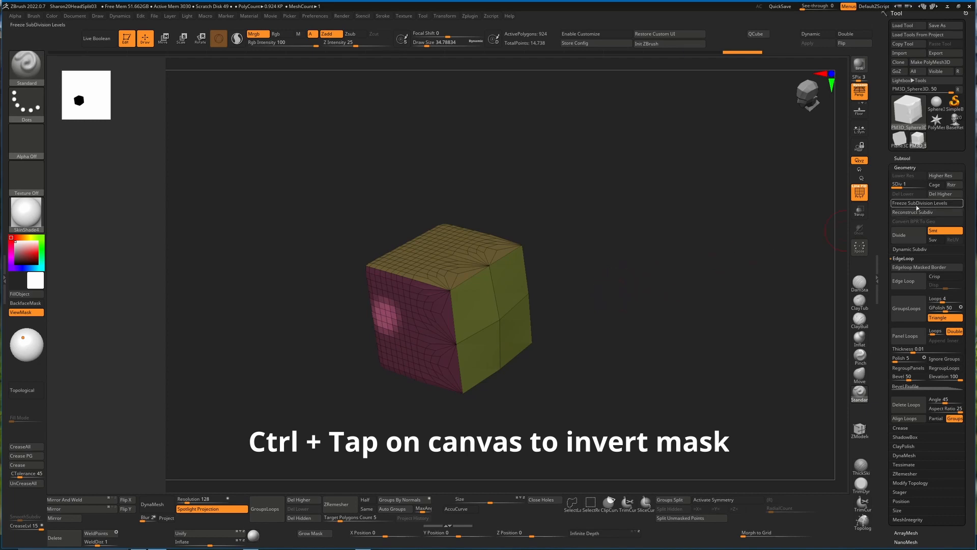
mouse_move(907, 236)
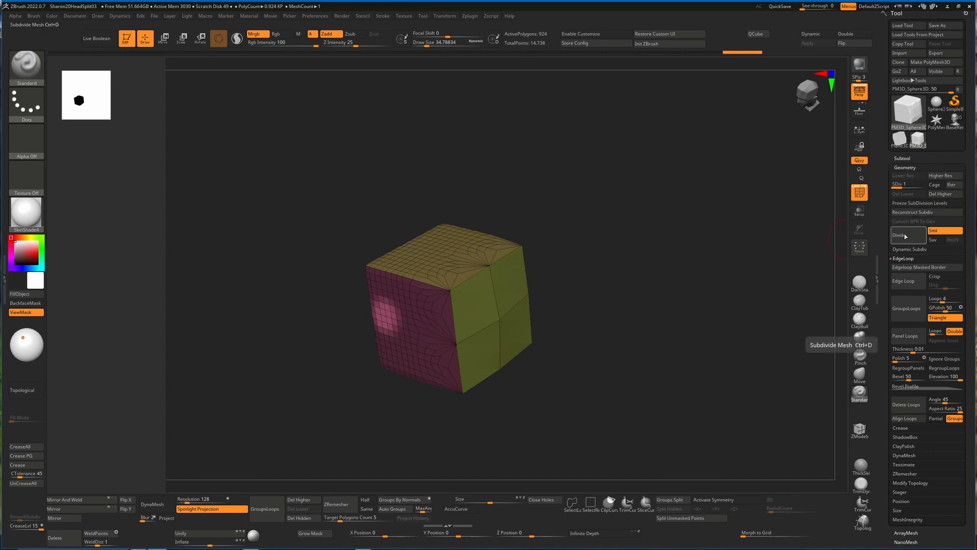
left_click(902, 235)
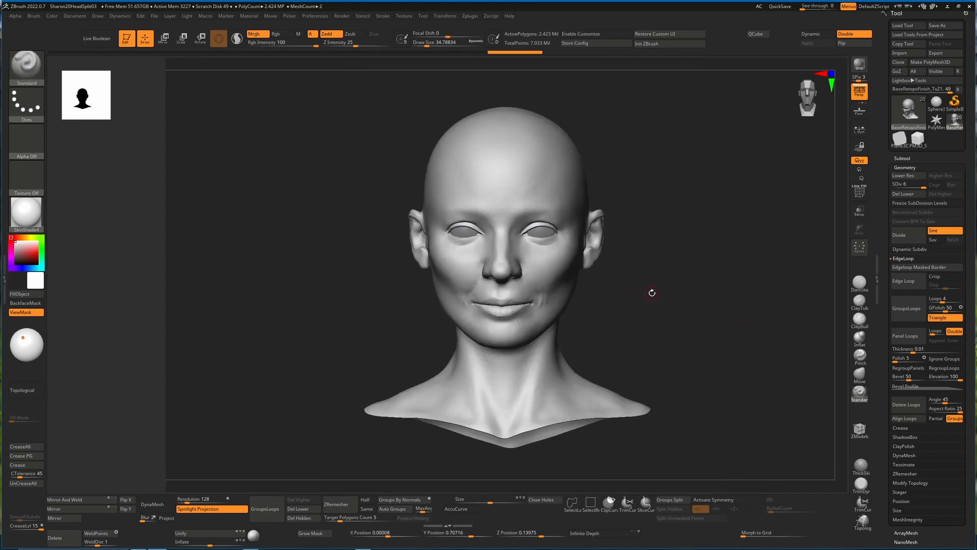
mouse_move(656, 319)
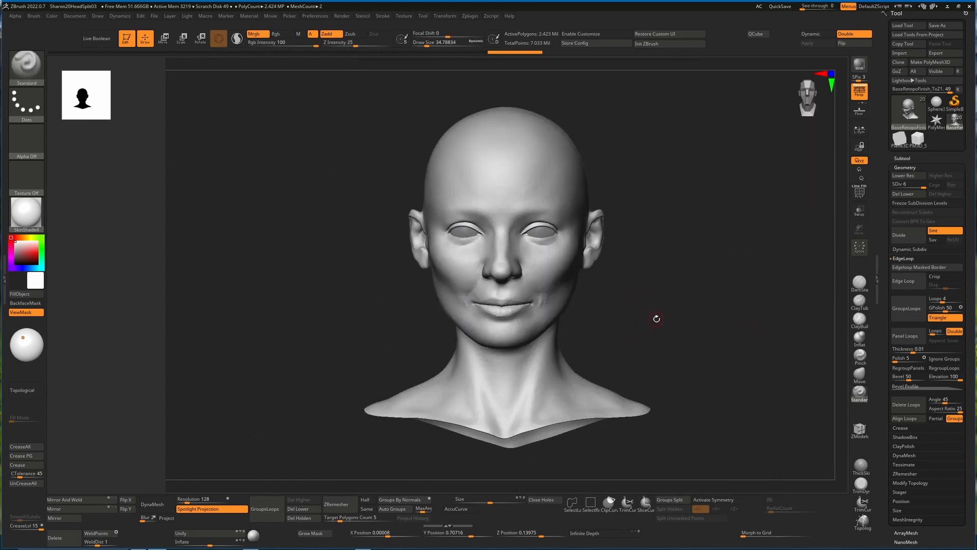
mouse_move(907, 235)
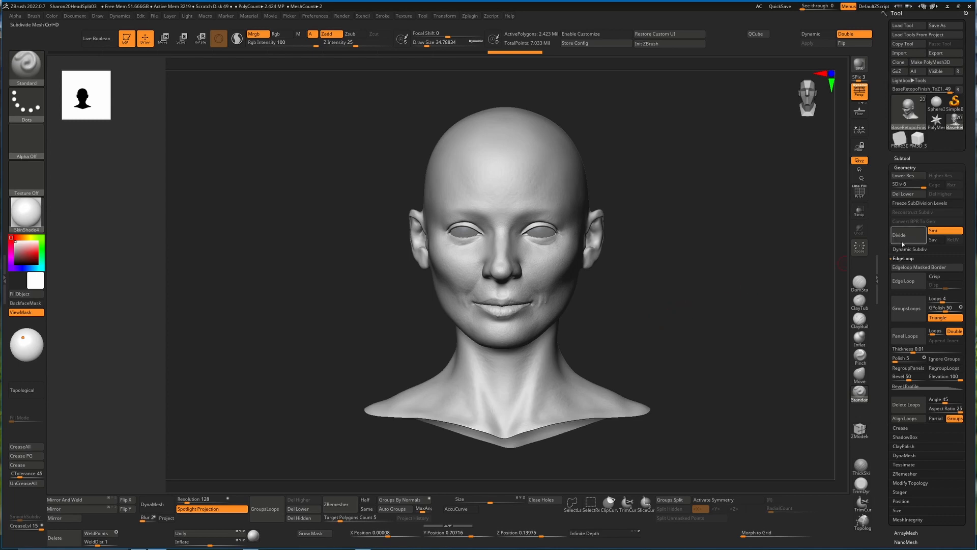
left_click(900, 235)
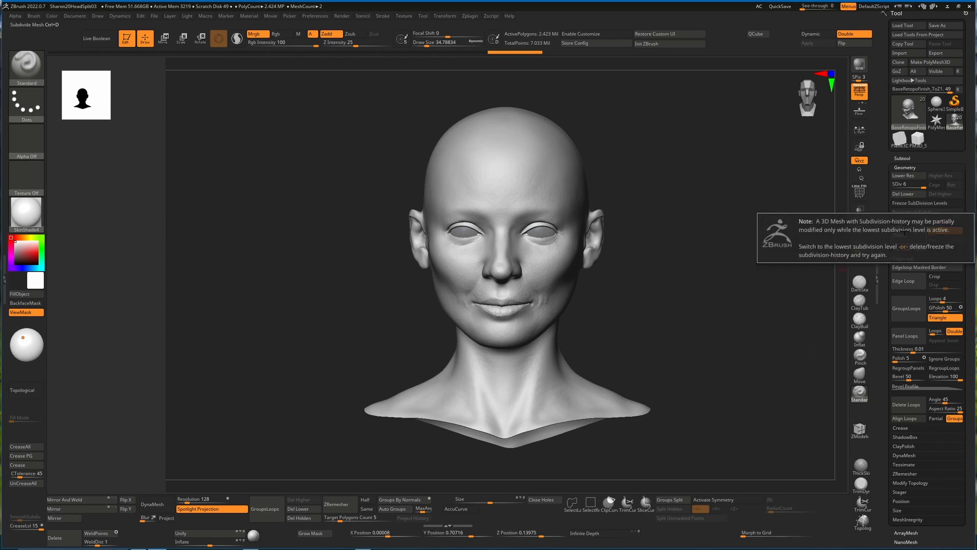
mouse_move(729, 295)
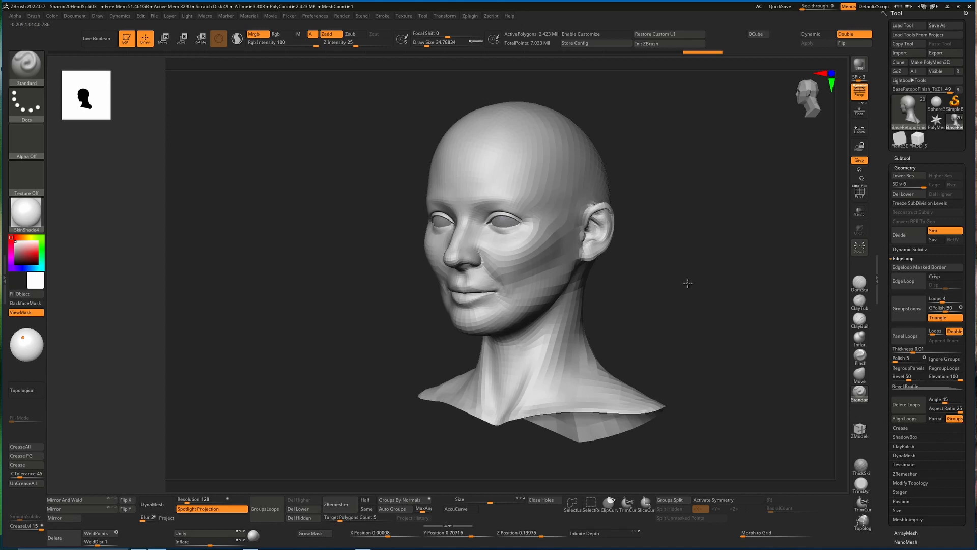
Lower the head to SDiv 1 and divide its base mesh to 9,462 polygons
left_click(899, 235)
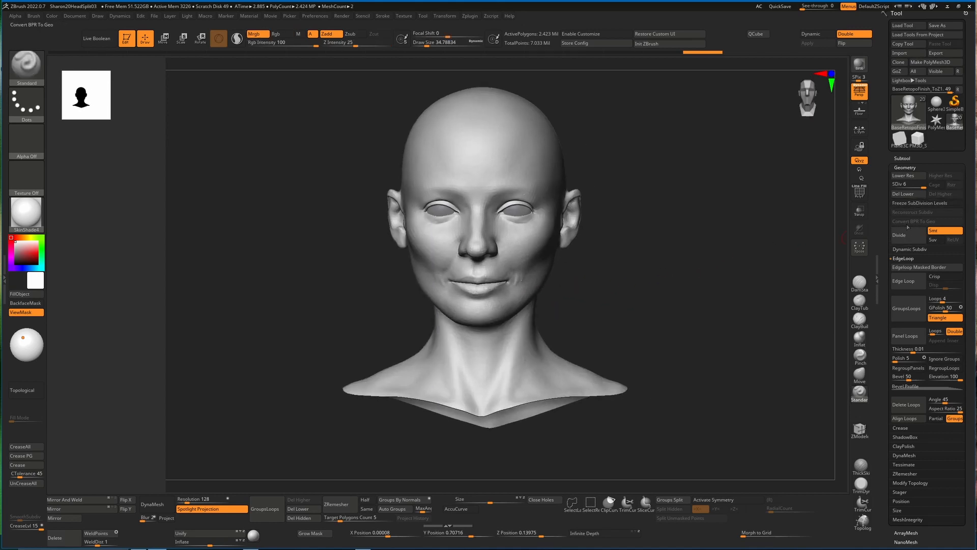
left_click(900, 236)
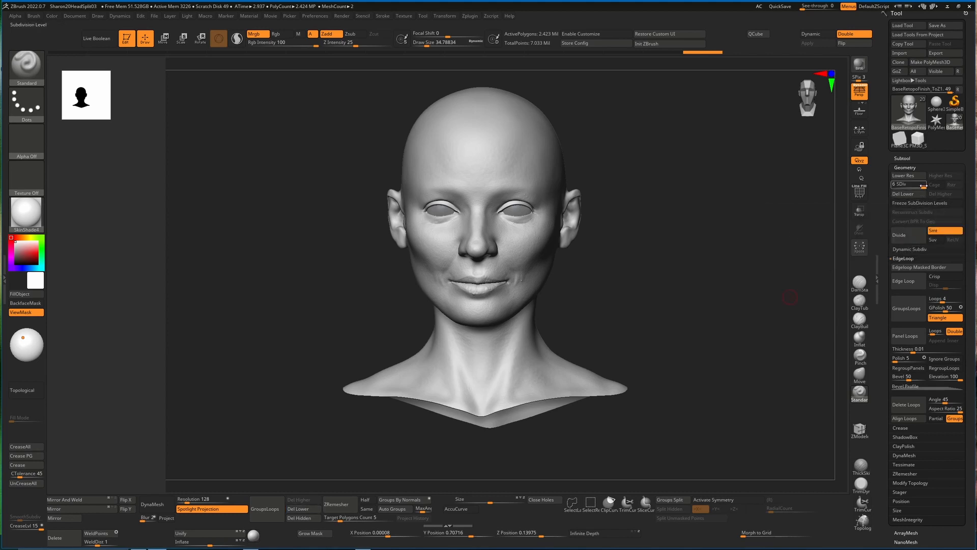
left_click(905, 175)
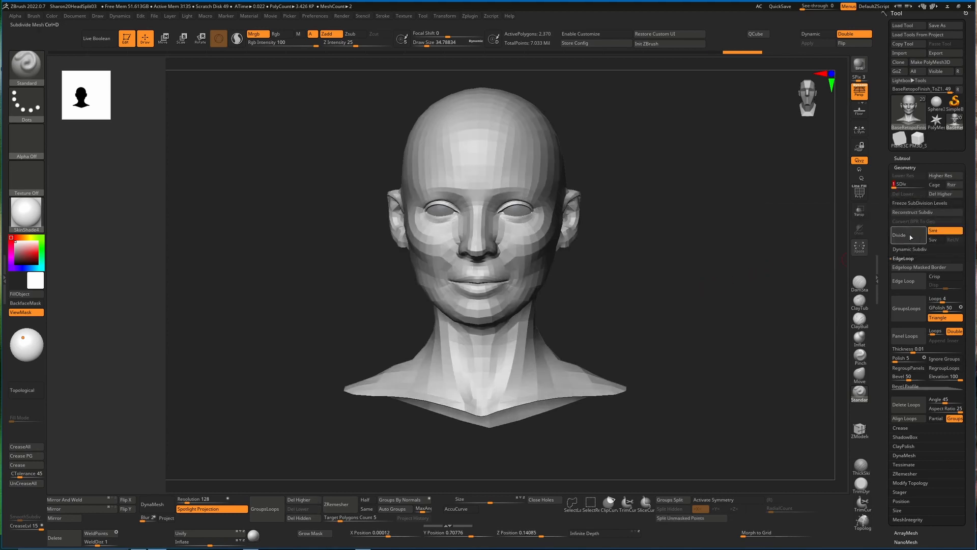
left_click(899, 235)
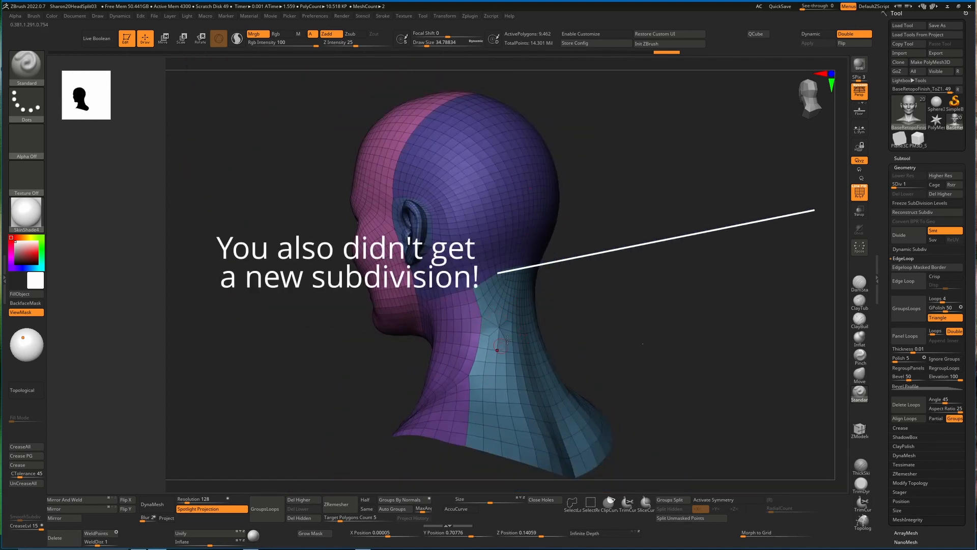
Step the head back up to SDiv 5, restoring about 2.42 million polygons of detail
left_click(941, 175)
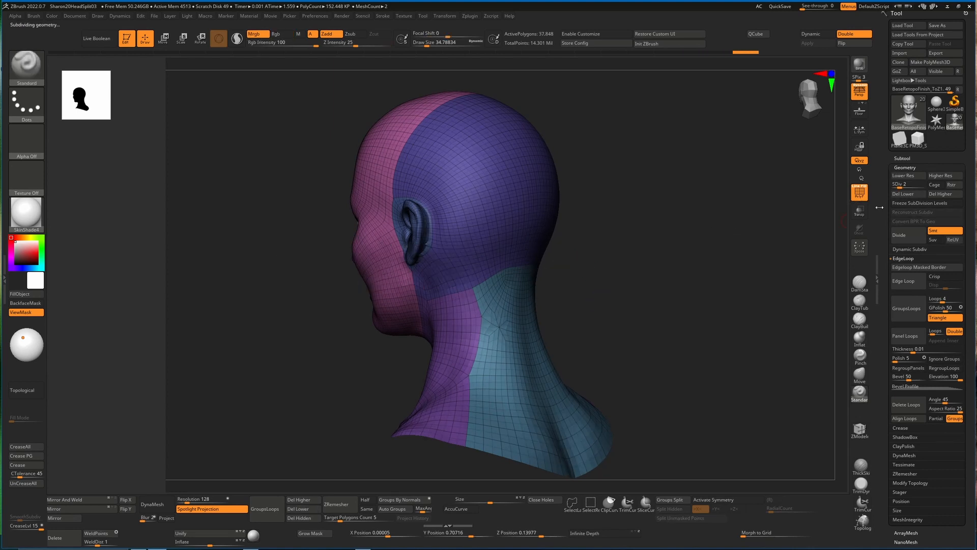
left_click(902, 175)
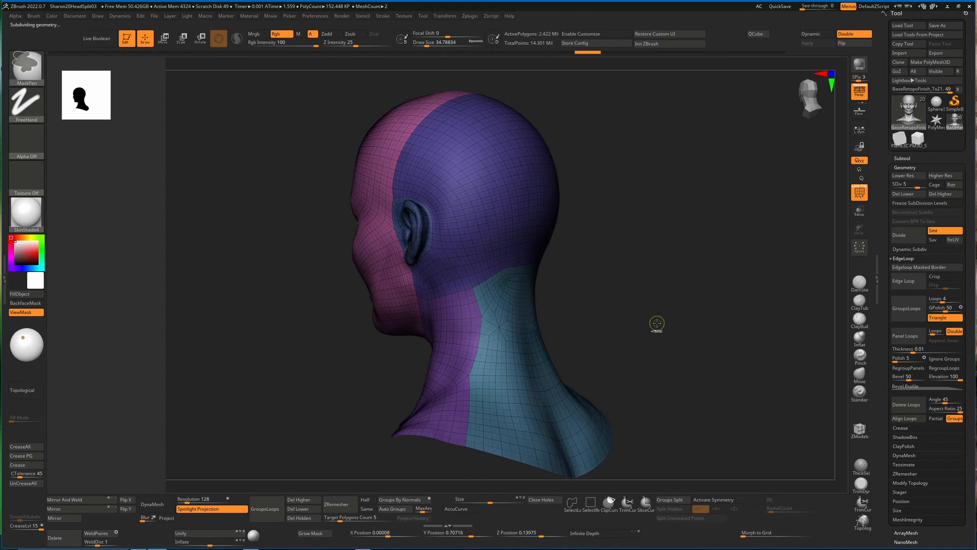
left_click(902, 175)
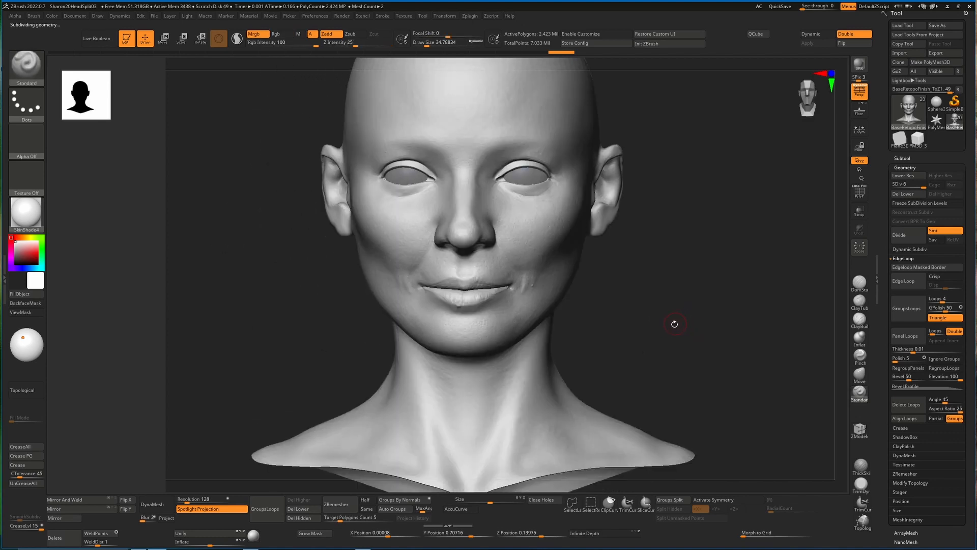
mouse_move(628, 336)
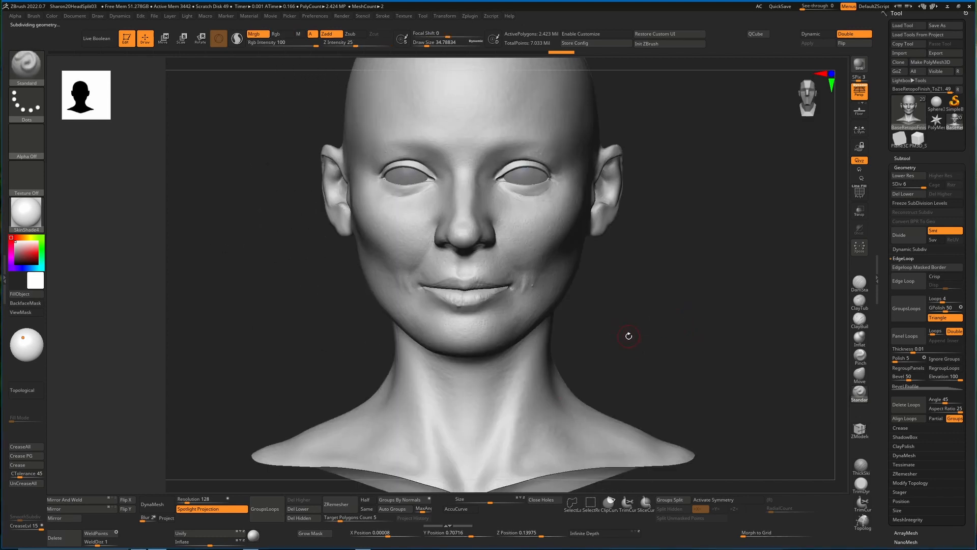